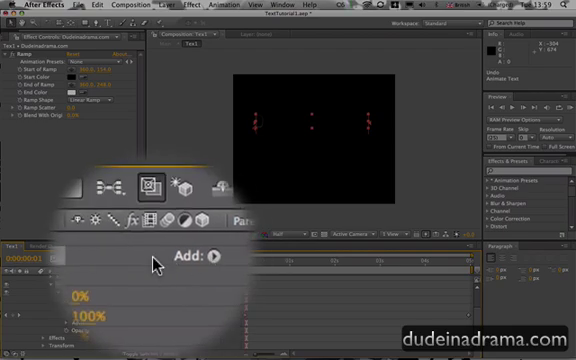
Add a Skew property to the text layer's character animator from the Add menu
click(208, 256)
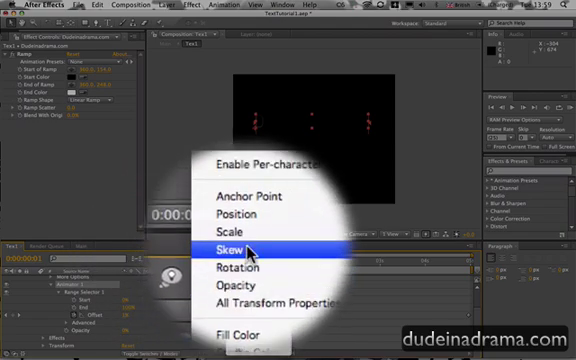
click(228, 246)
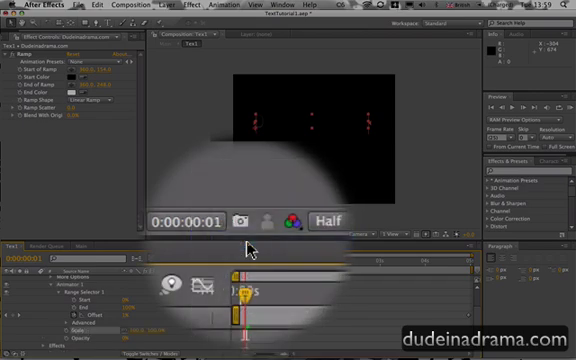